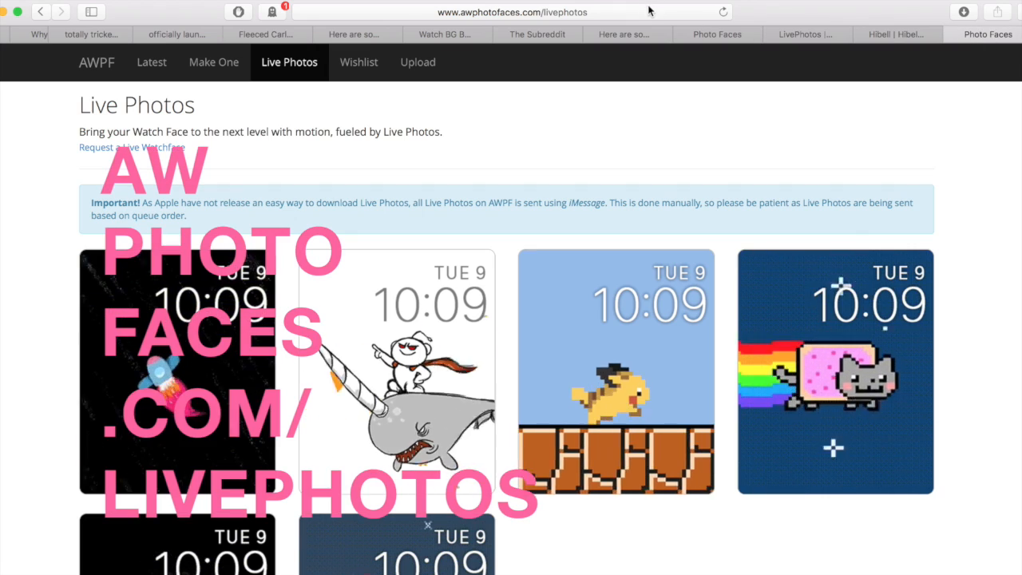
Download the Rocket Boost live photo package from AW Photo Faces into Photos
left_click(510, 12)
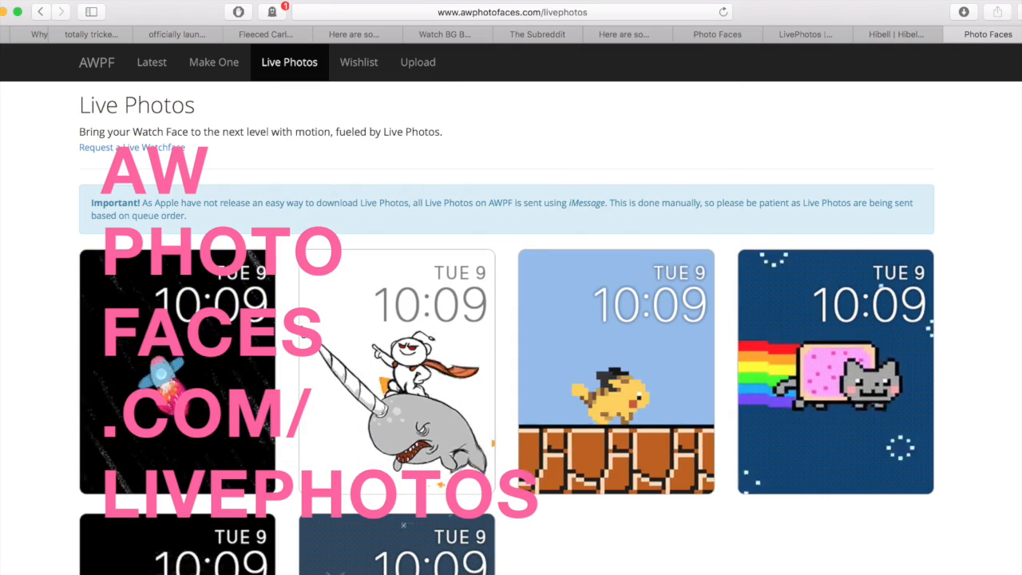
left_click(182, 372)
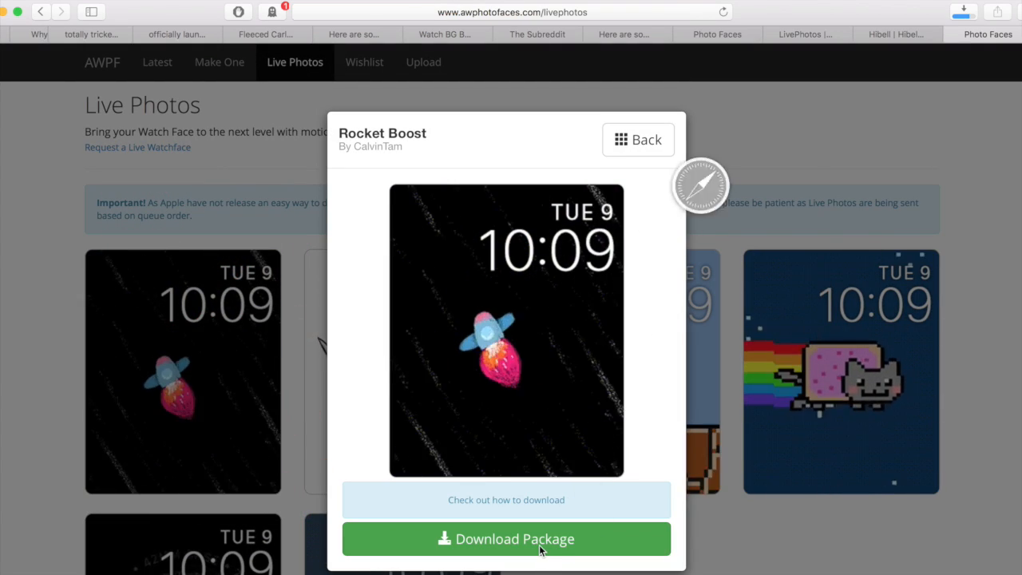
left_click(505, 538)
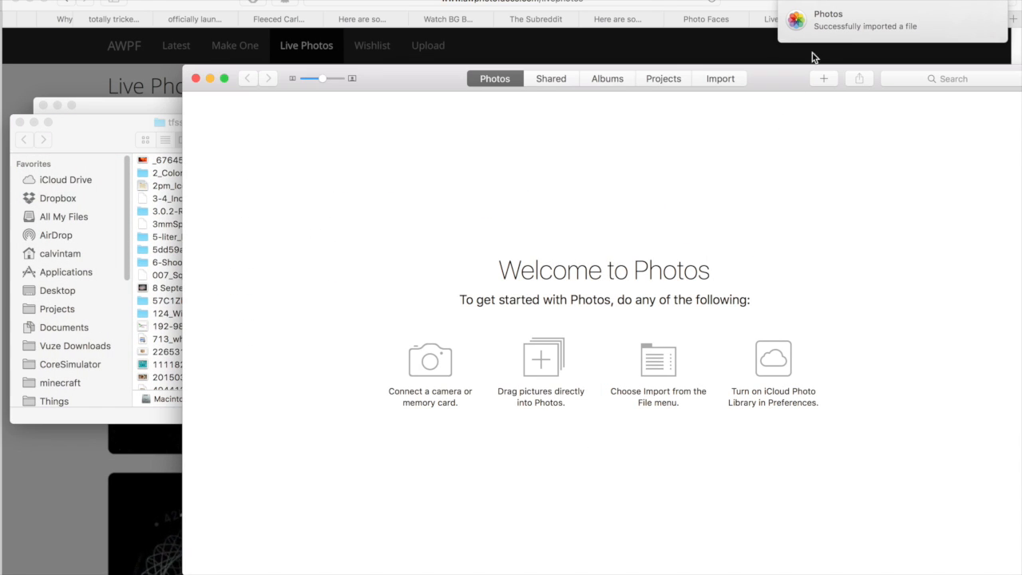
mouse_move(443, 283)
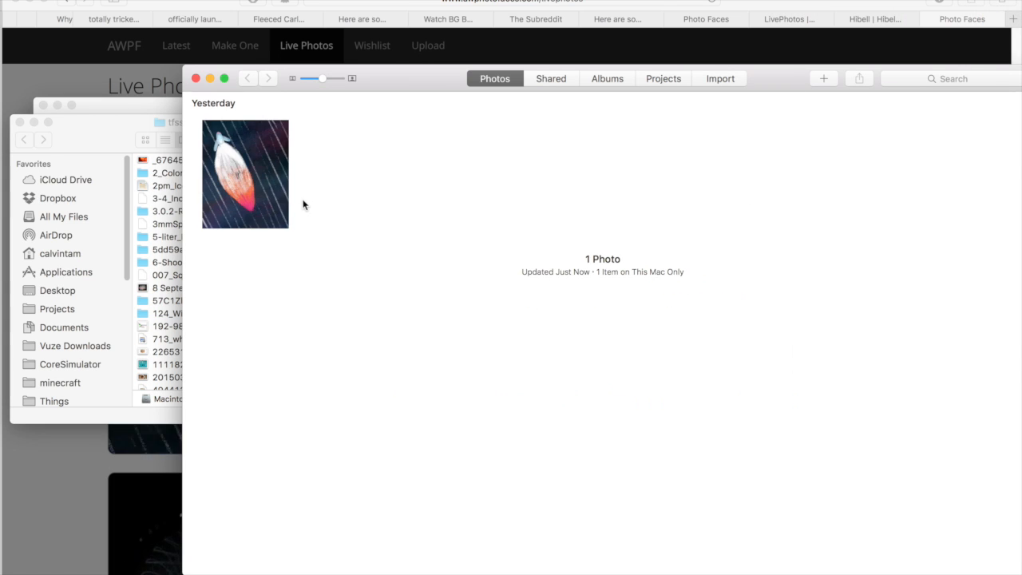
Select the imported rocket live photo thumbnail under Yesterday
left_click(245, 174)
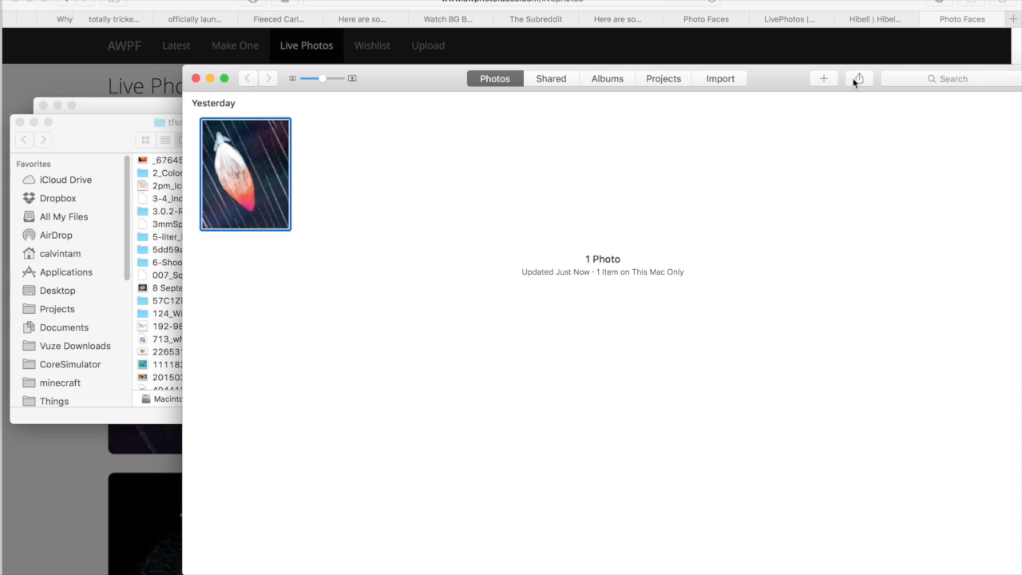
Share the rocket photo via iCloud Photo Sharing as album 'New Live Photo' with the recipient added
left_click(859, 79)
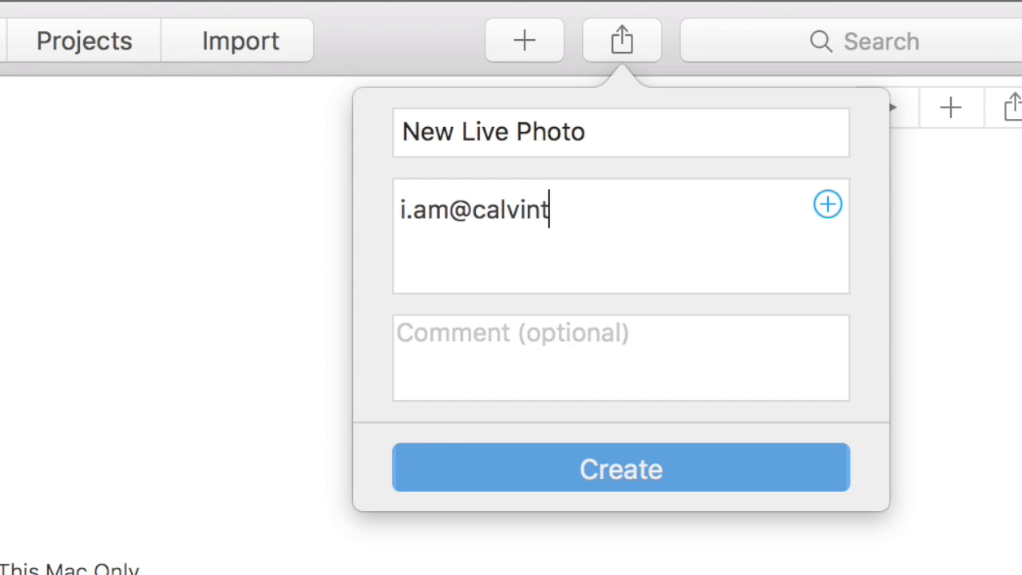
type("am.com")
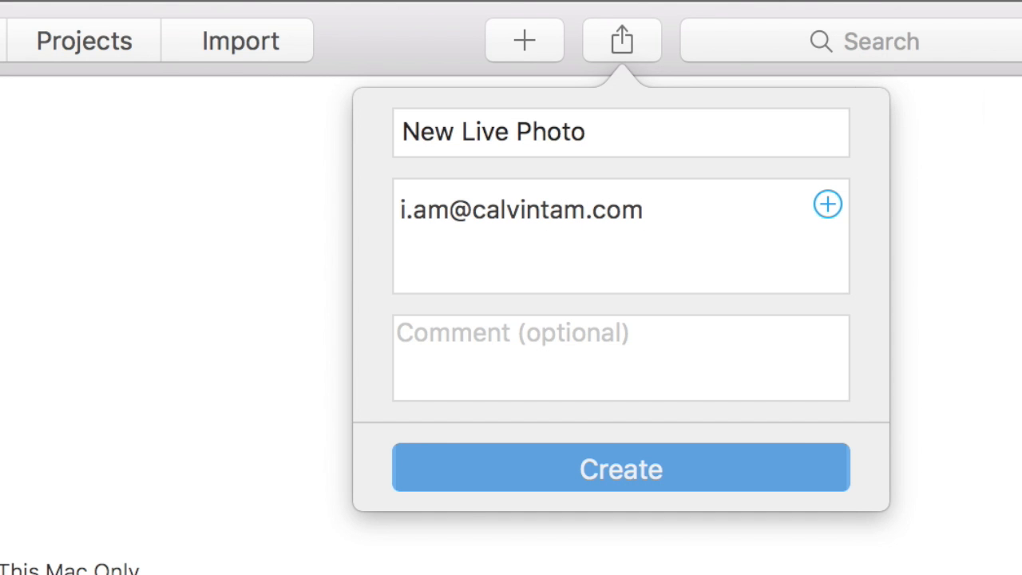
left_click(620, 467)
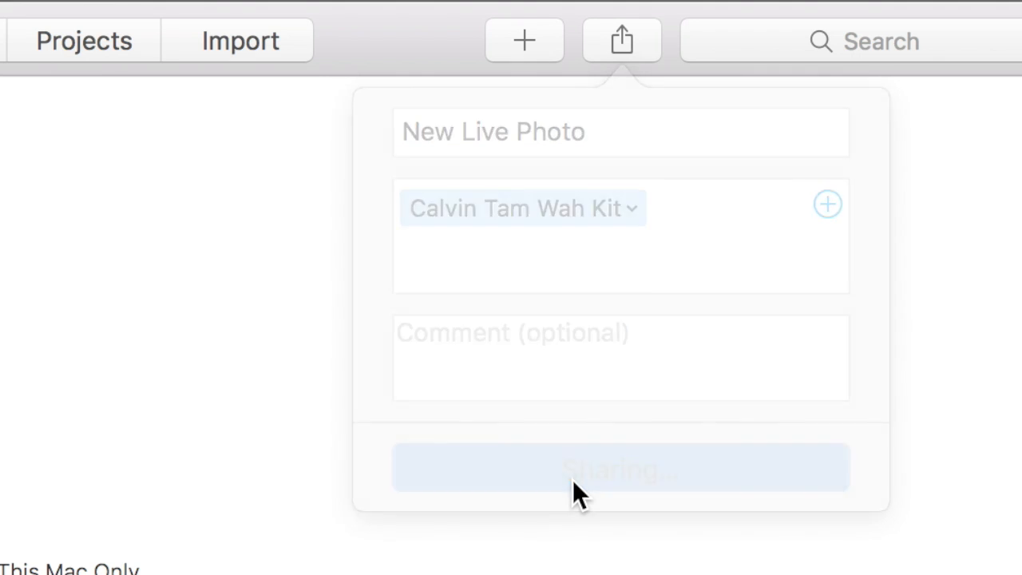
left_click(621, 467)
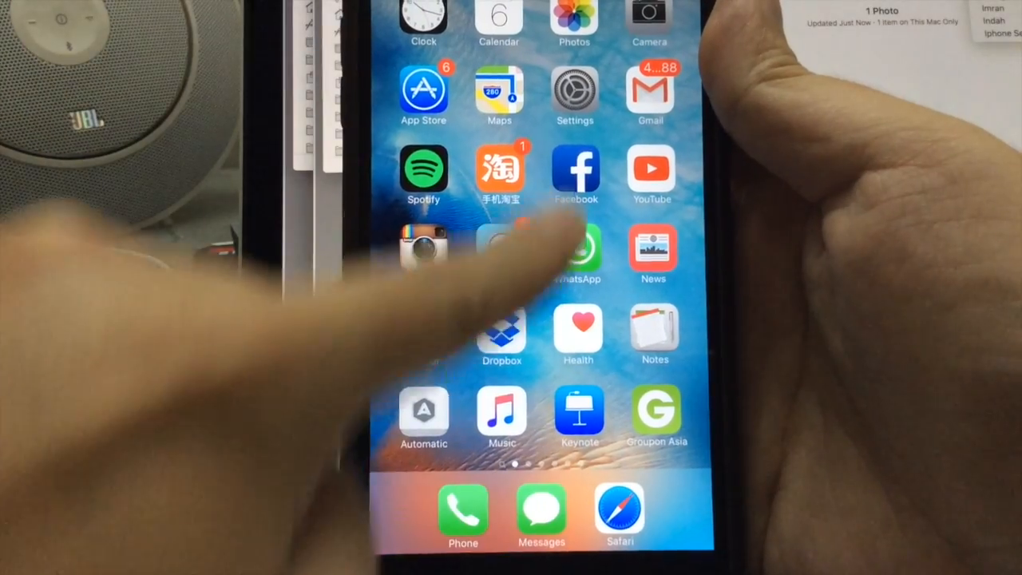
Launch the iPhone Photos app to view the dated moments library
left_click(573, 20)
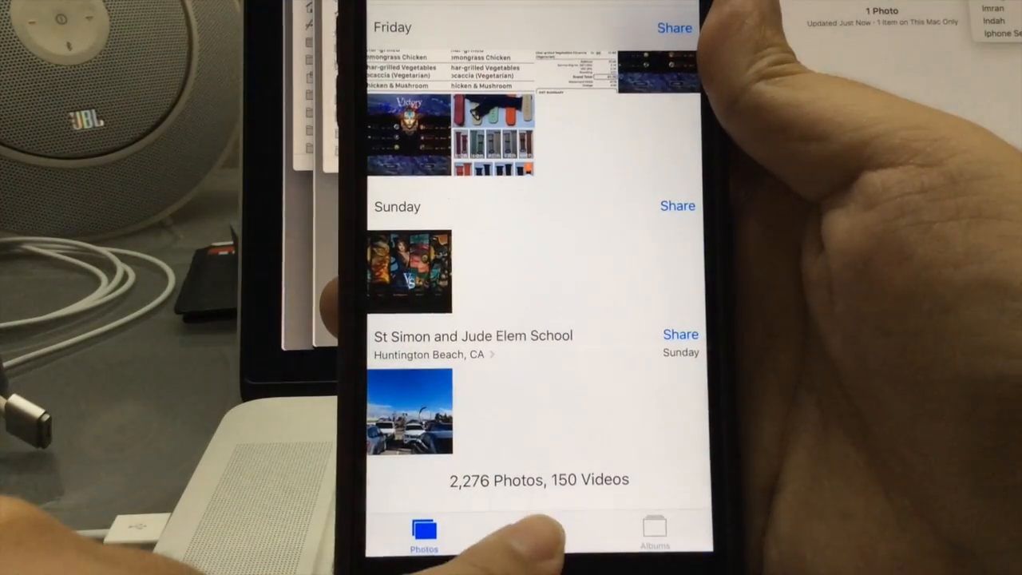
left_click(539, 535)
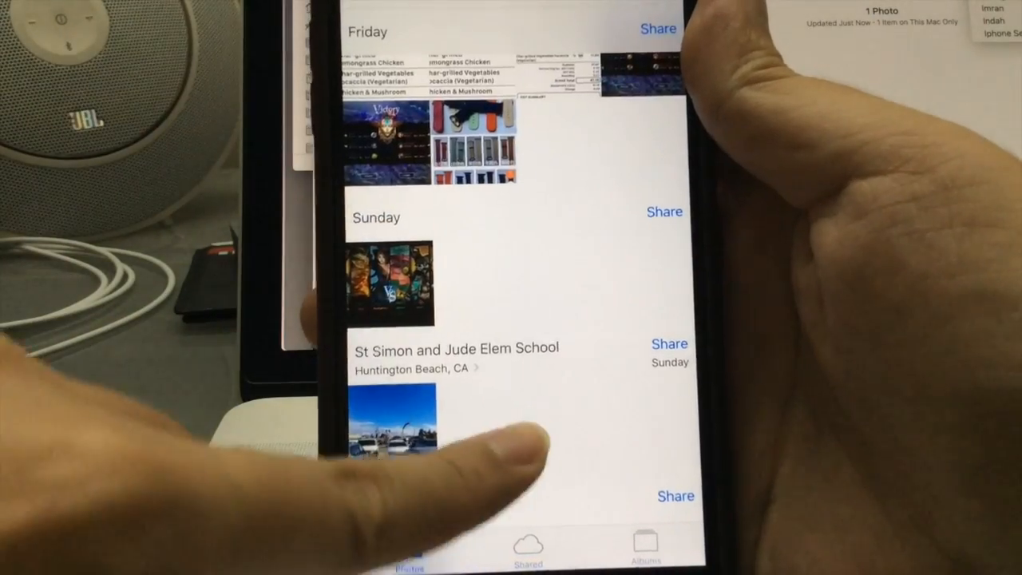
Save the rocket photo from the shared New Live Photo album into a phone album
left_click(391, 419)
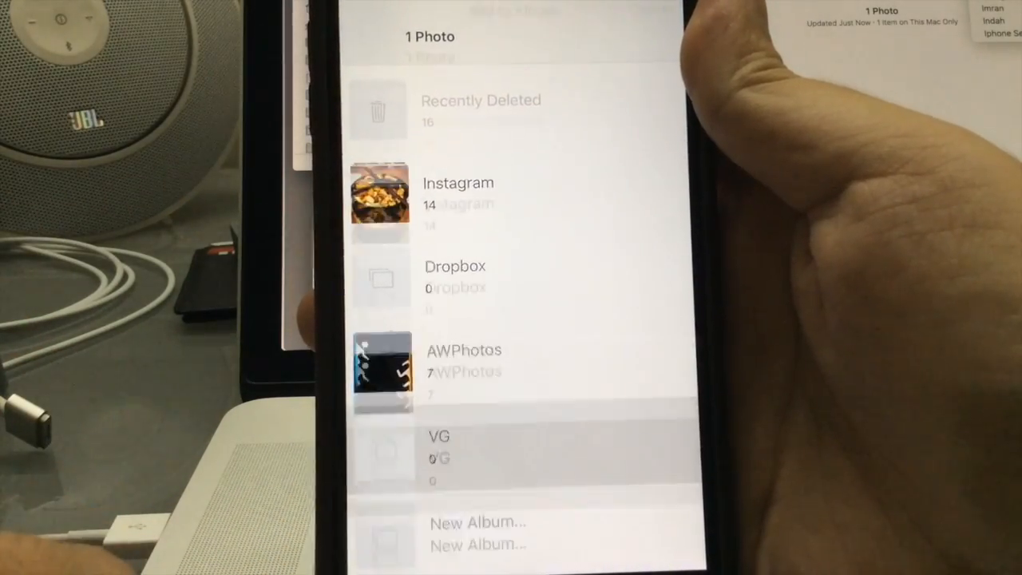
left_click(405, 551)
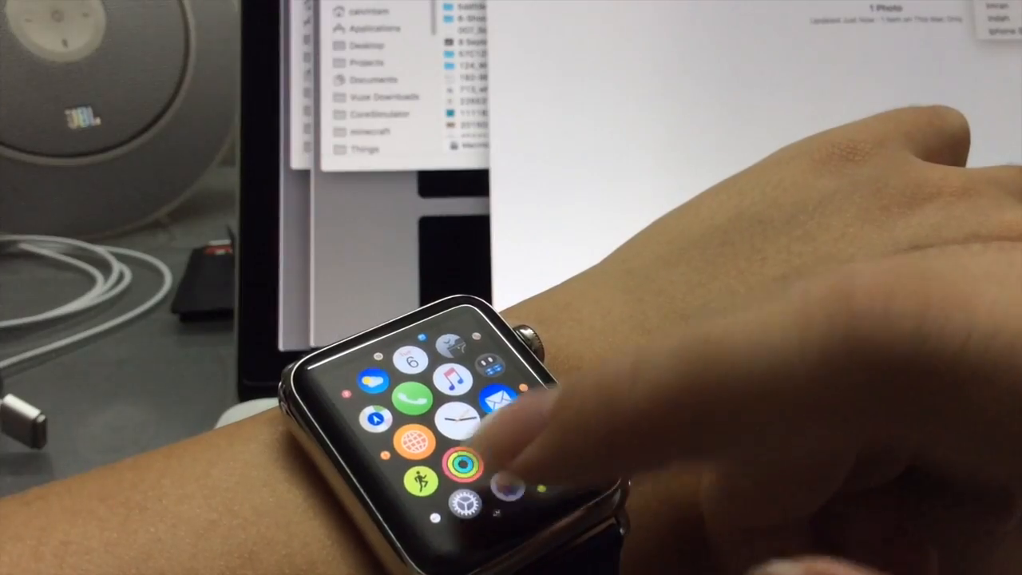
Create an animated watch face from the rocket live photo in the watch's Photos app
left_click(479, 447)
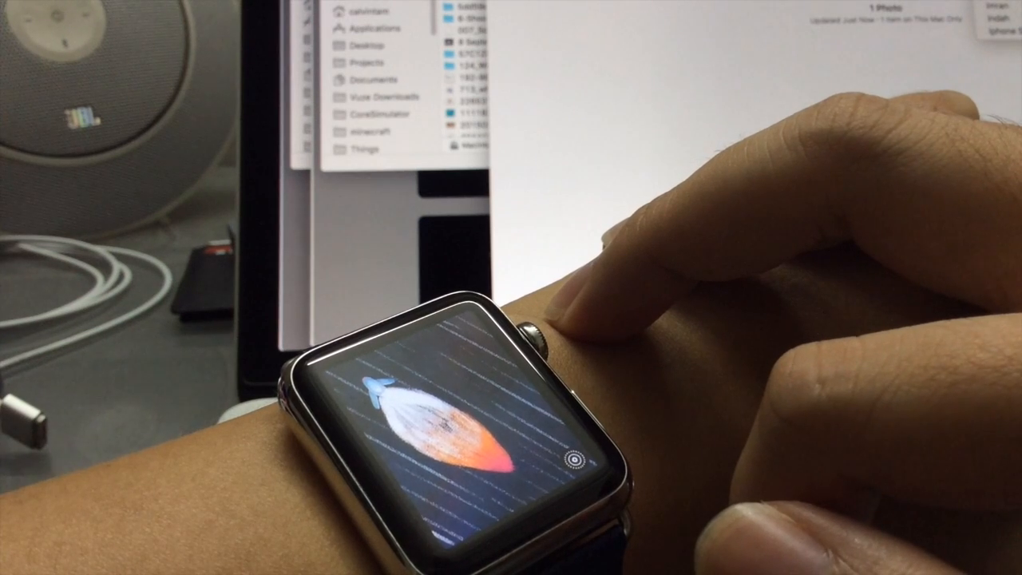
left_click(494, 431)
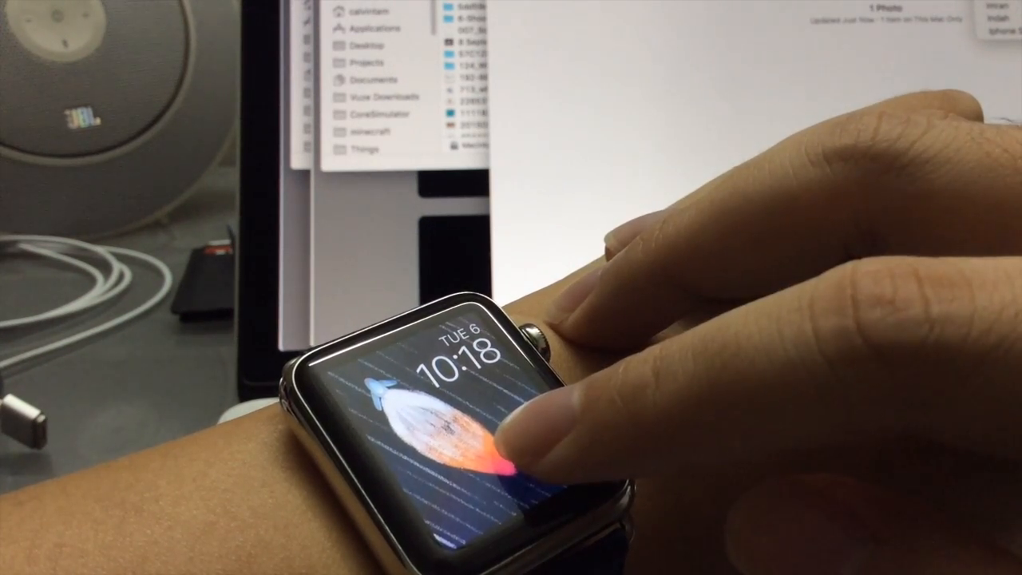